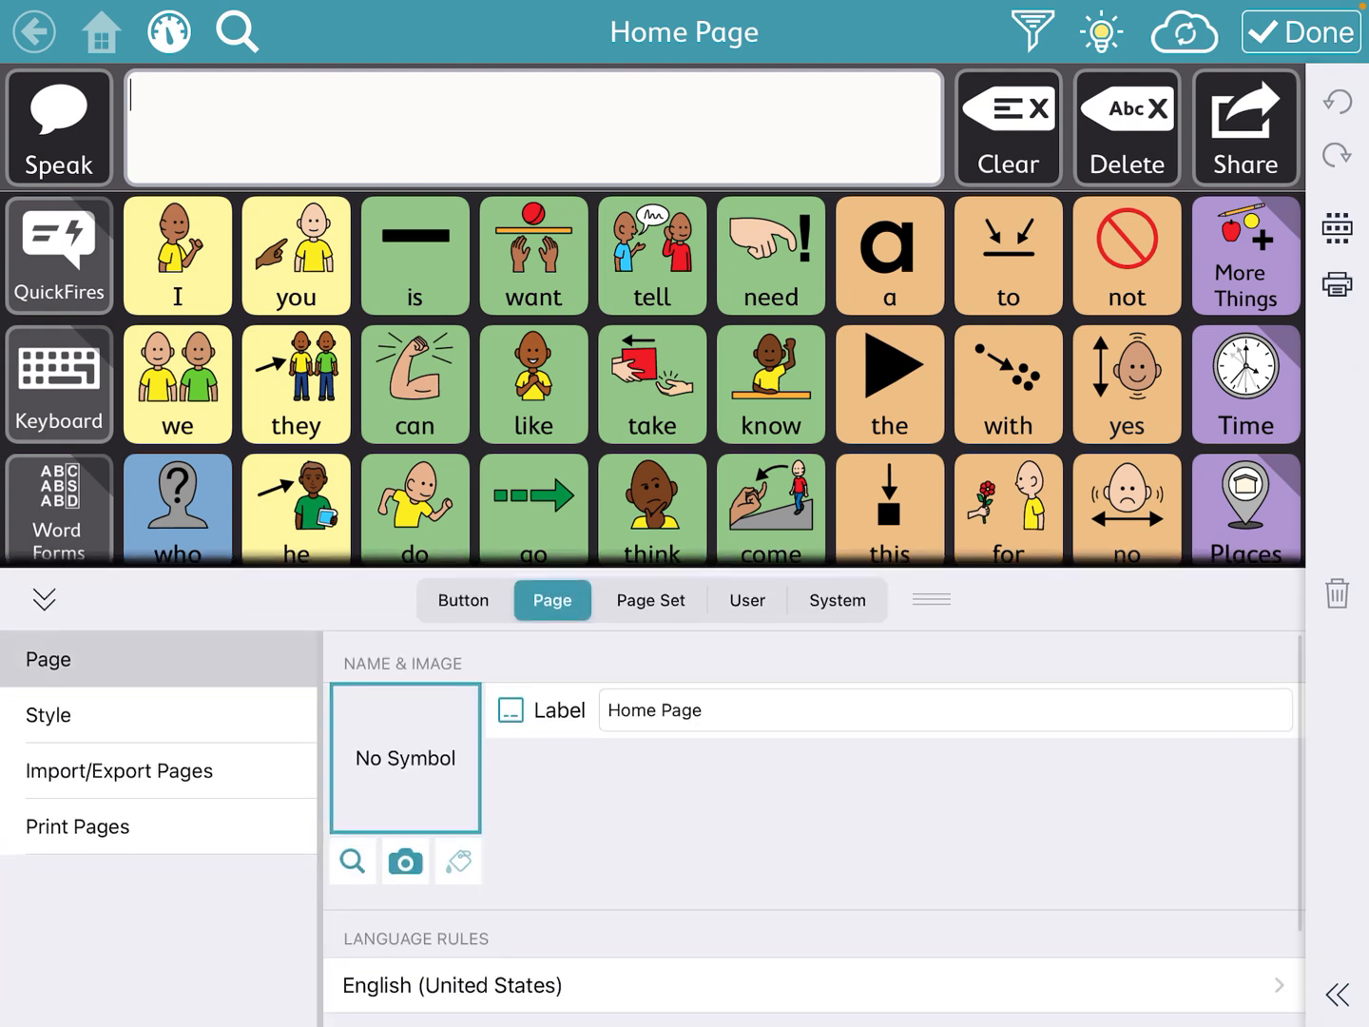
- Show the Print Pages settings in the Home Page's Page tab
{"action": "left_click", "coordinate": [77, 825]}
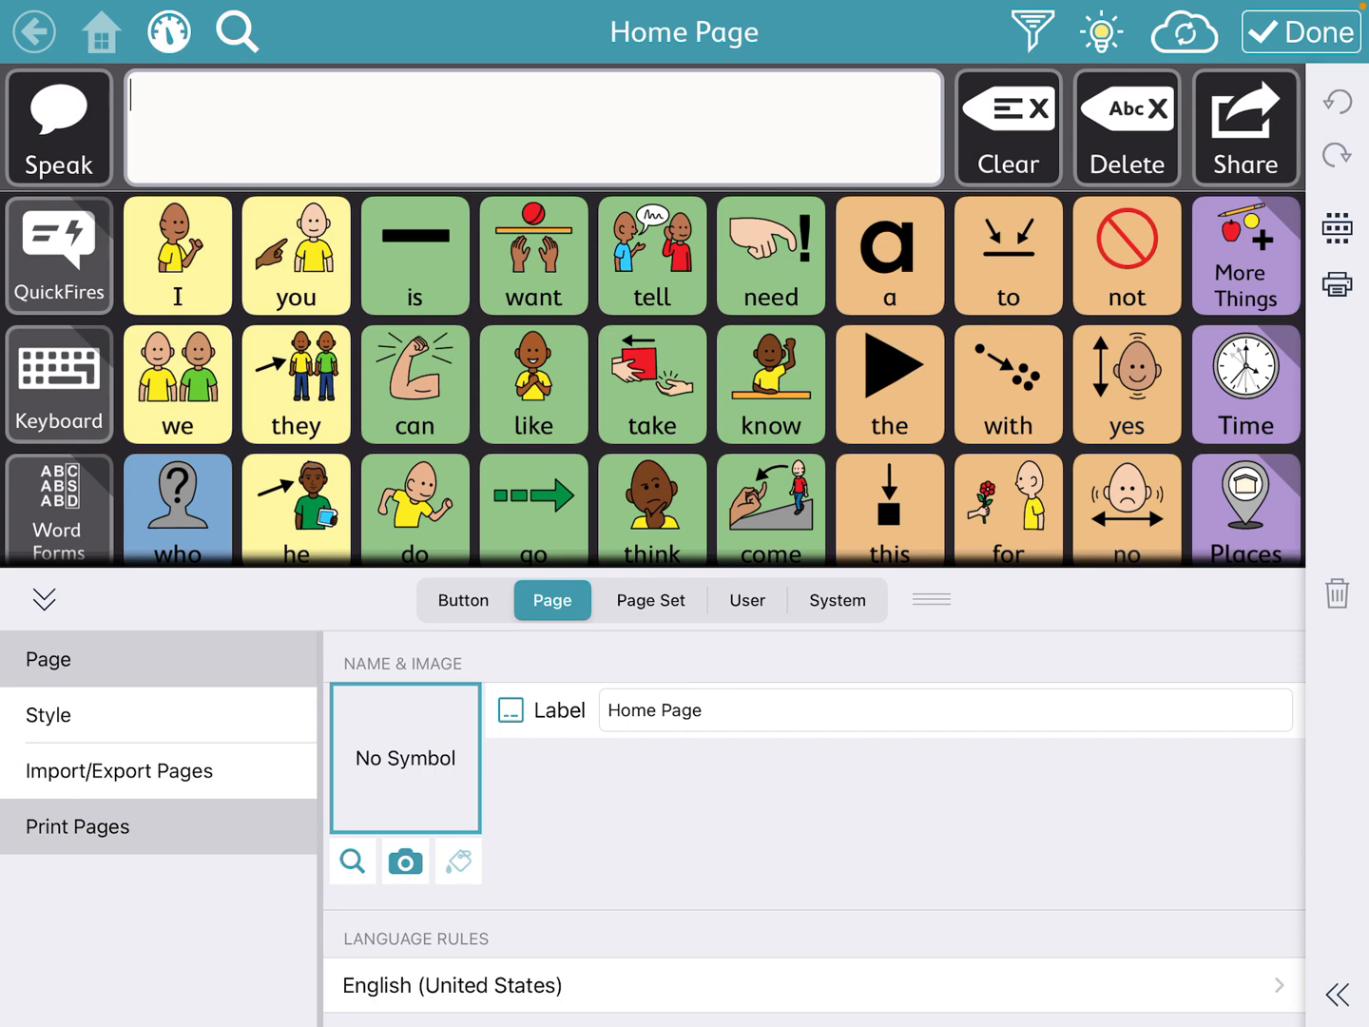
{"action": "left_click", "coordinate": [78, 826]}
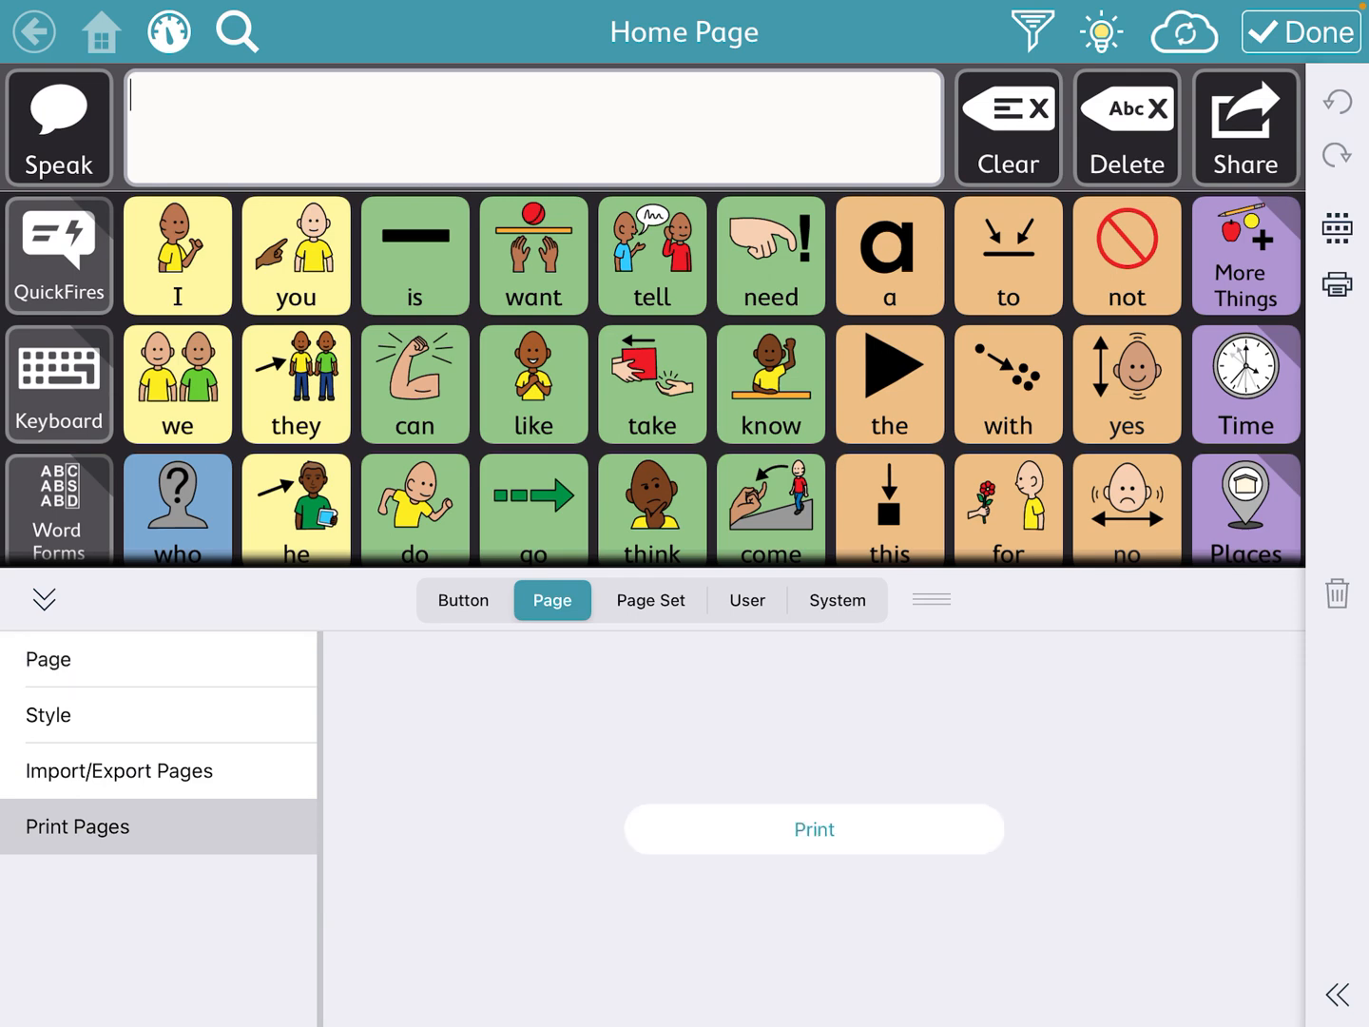
- Open Select Pages to Print with Home Page and Actions chosen (2 pages)
{"action": "left_click", "coordinate": [813, 829]}
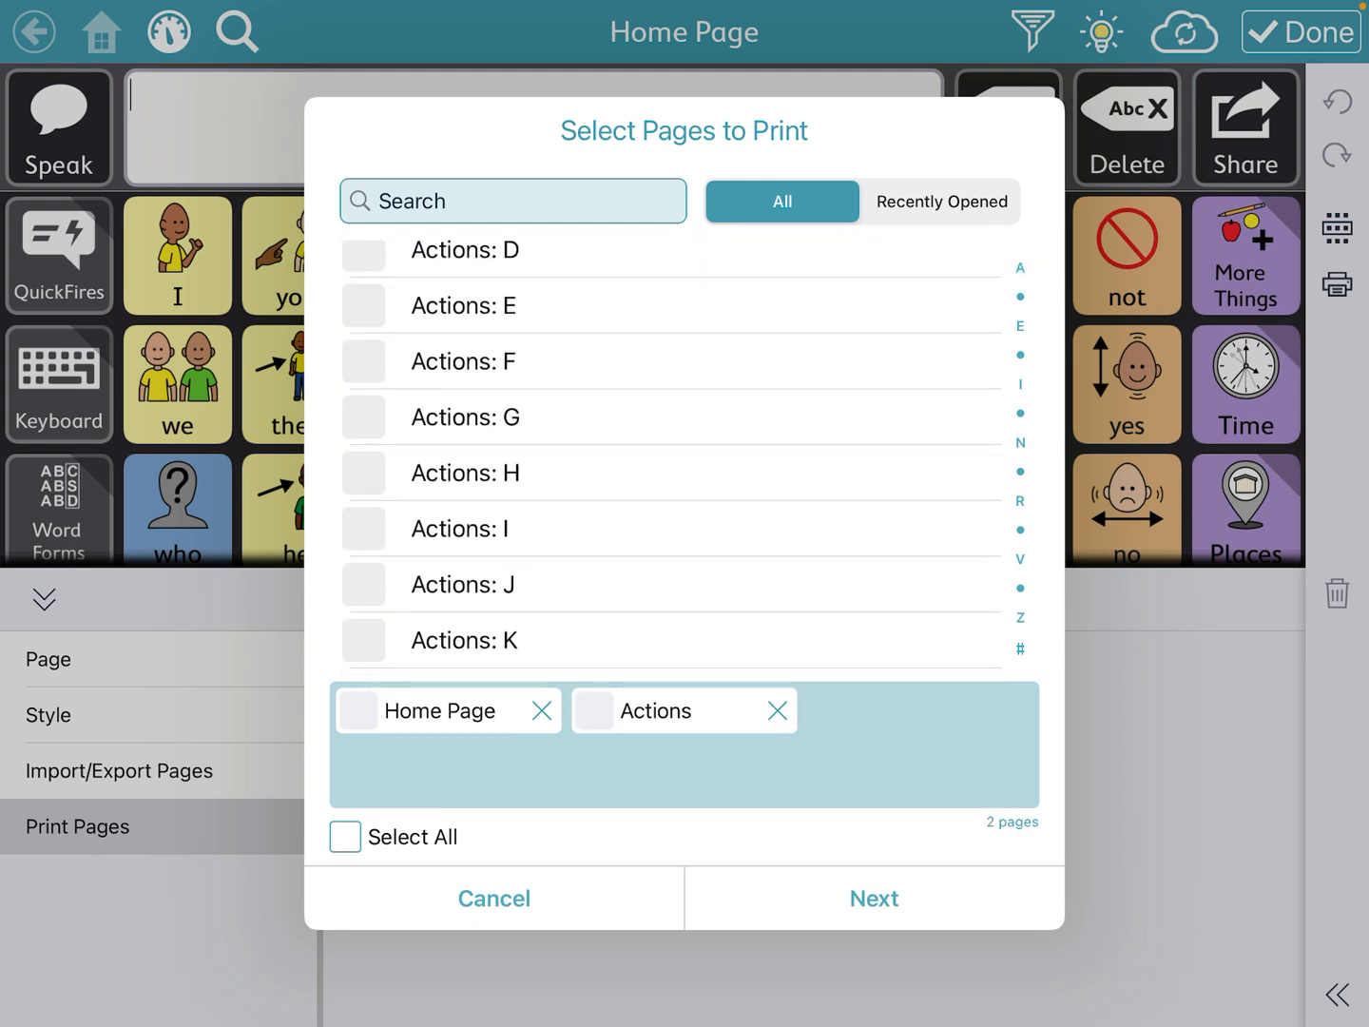
- Select 23 pages including Animals, Art and Feelings, and advance to Select Print Options
{"action": "scroll", "scroll_direction": "down", "scroll_amount": 3}
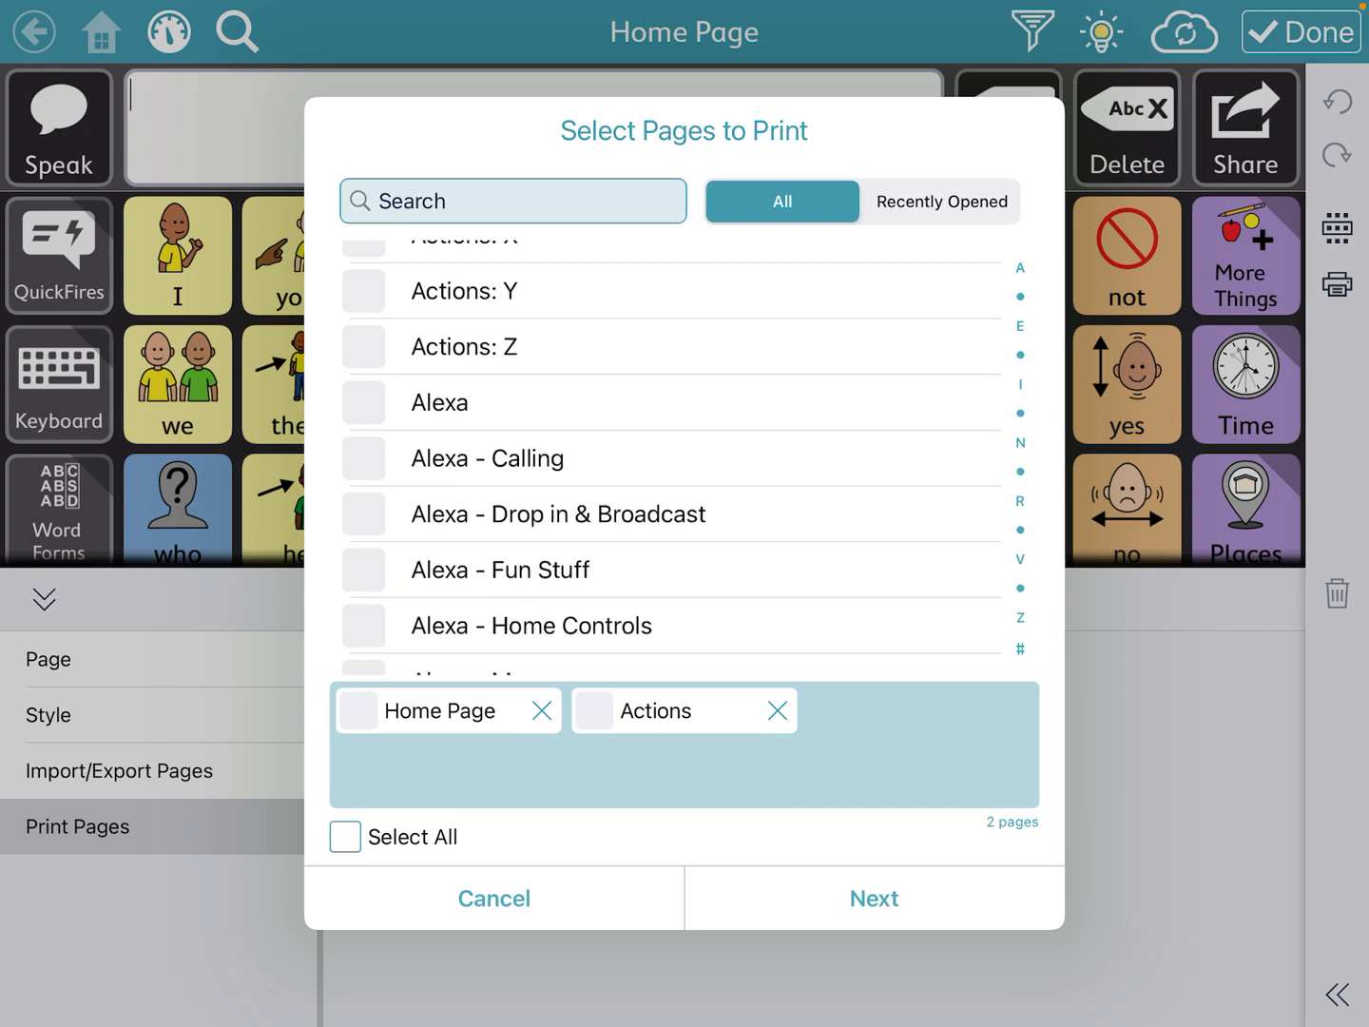
{"action": "scroll", "scroll_direction": "down", "scroll_amount": 3}
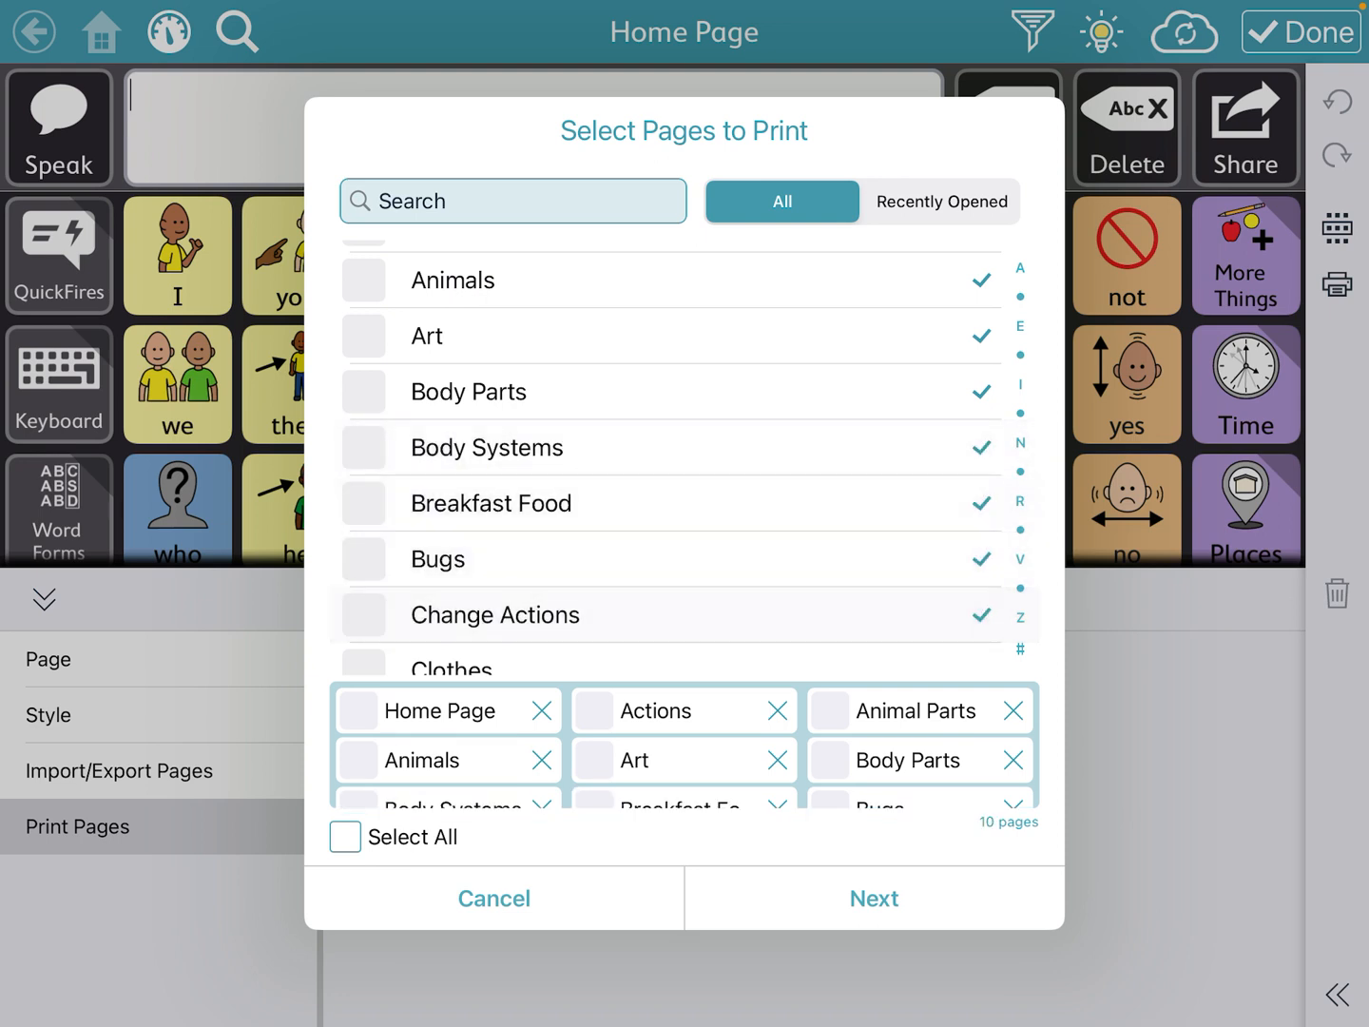
{"action": "scroll", "scroll_direction": "down", "scroll_amount": 3}
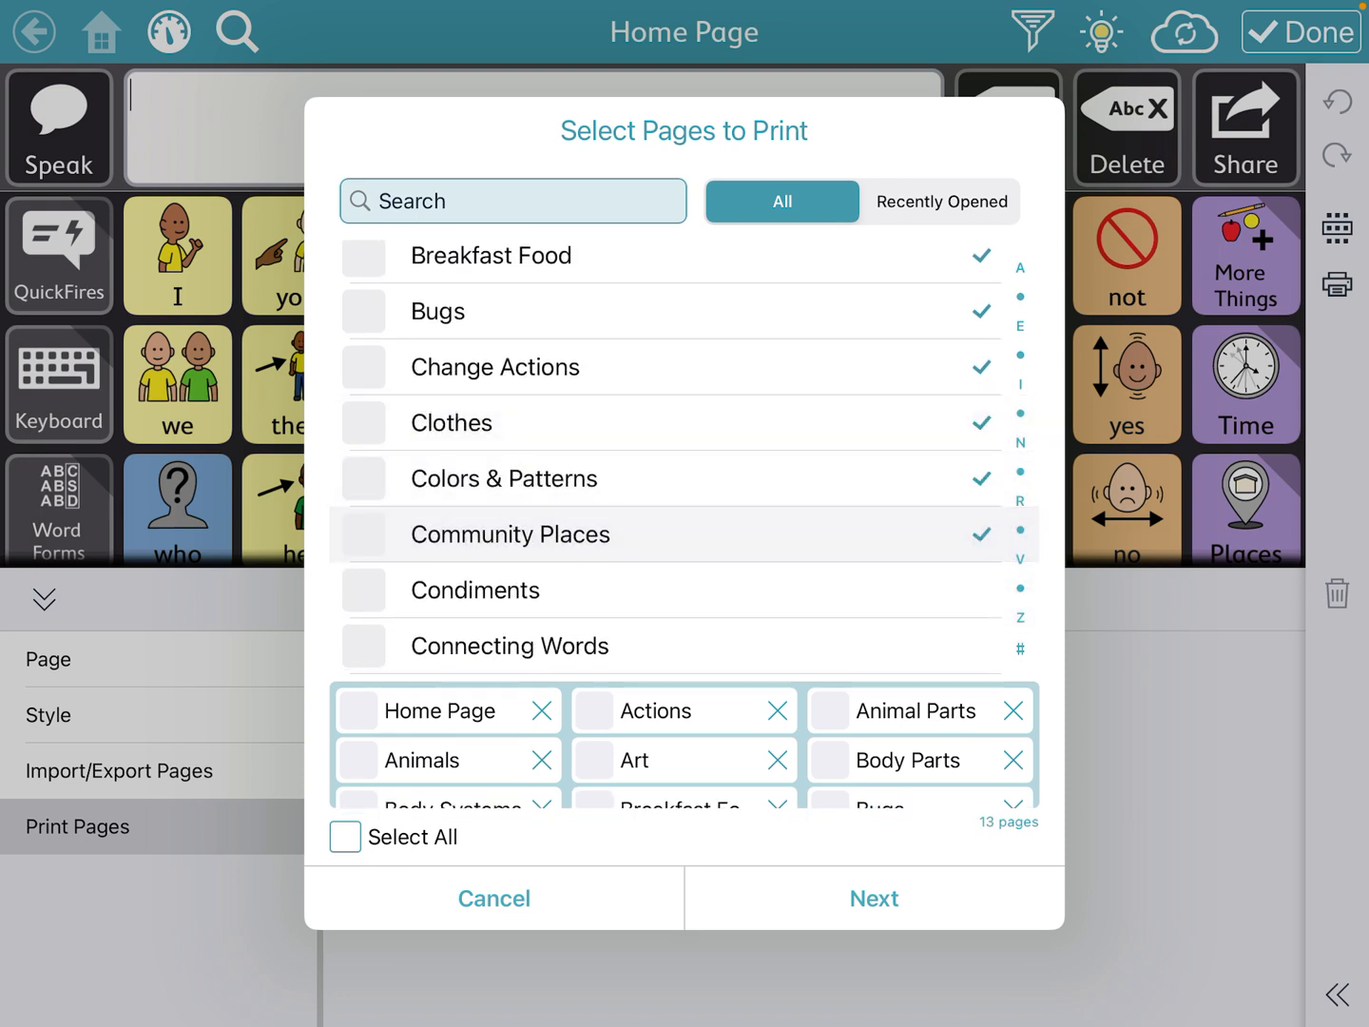
{"action": "scroll", "scroll_direction": "down", "scroll_amount": 3}
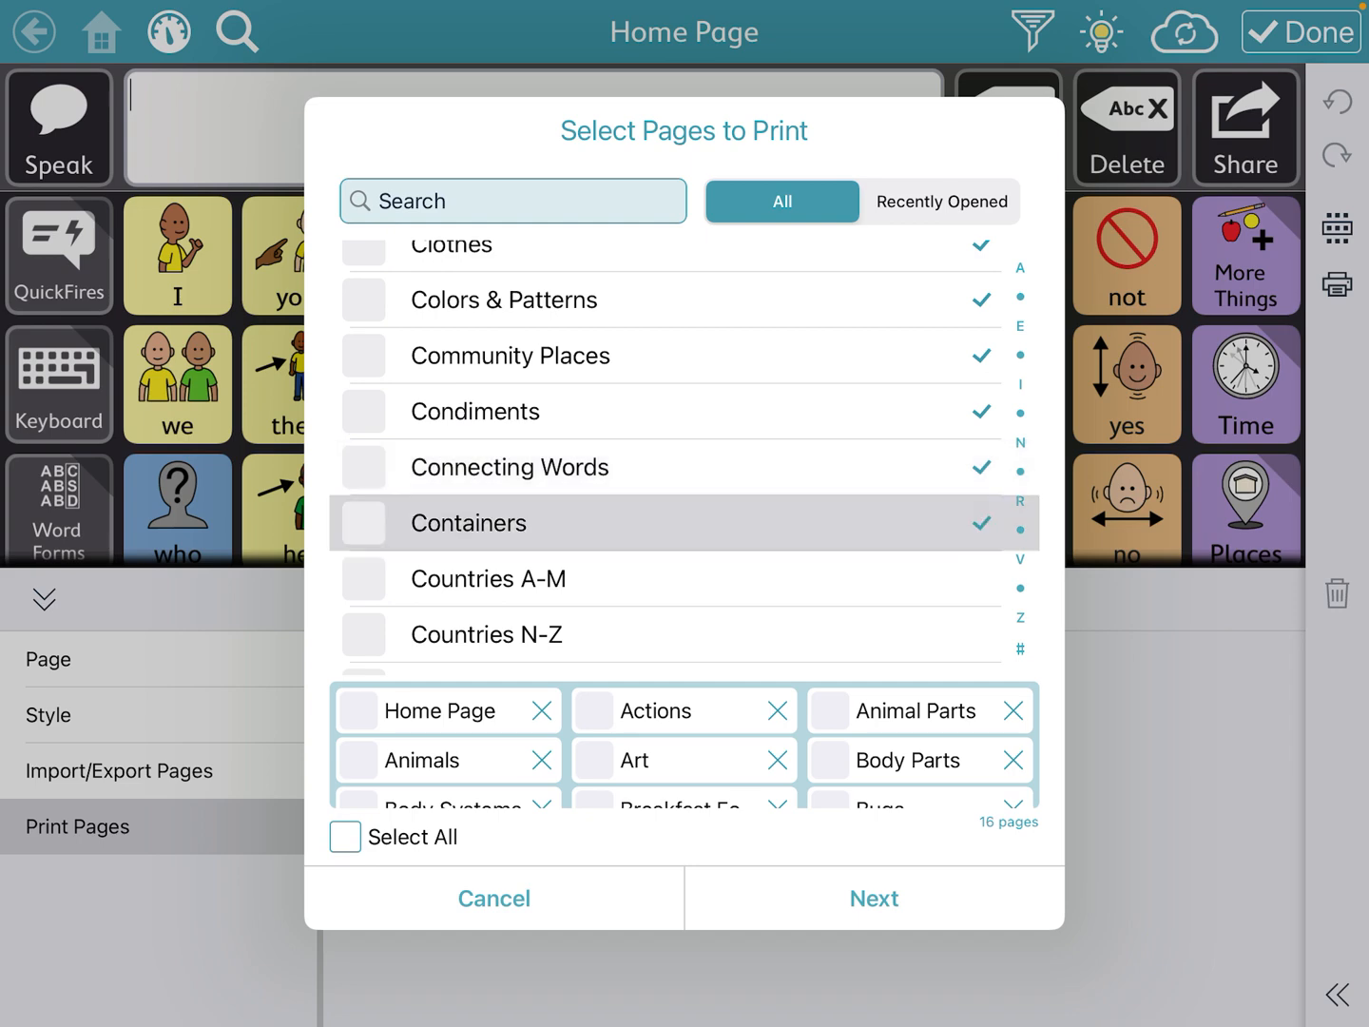
{"action": "scroll", "scroll_direction": "down", "scroll_amount": 3}
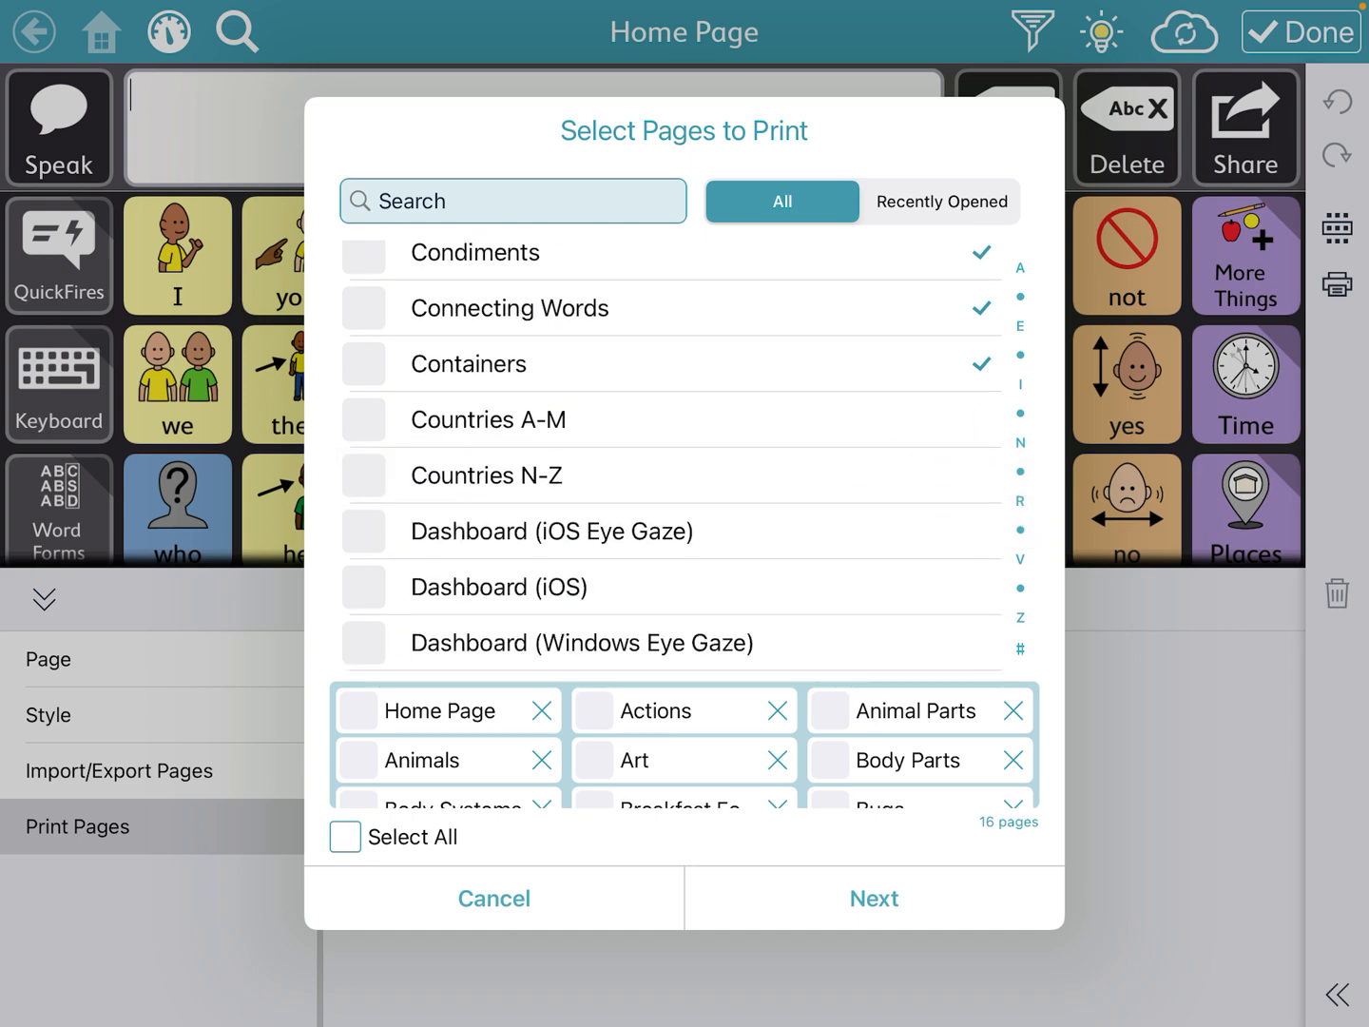
{"action": "scroll", "scroll_direction": "down", "scroll_amount": 3}
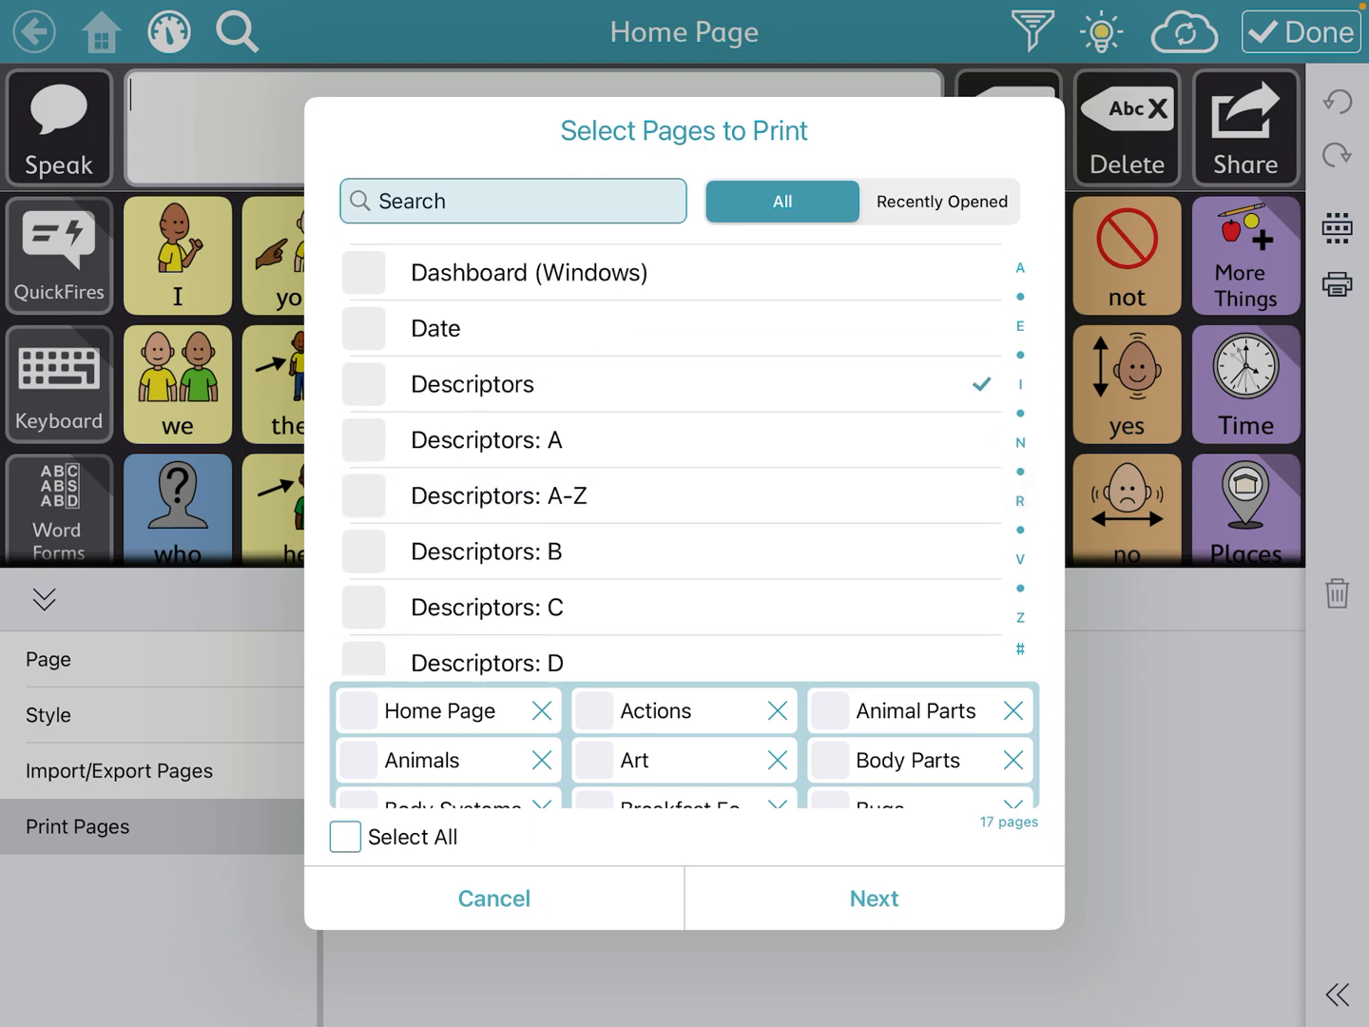
{"action": "scroll", "scroll_direction": "down", "scroll_amount": 3}
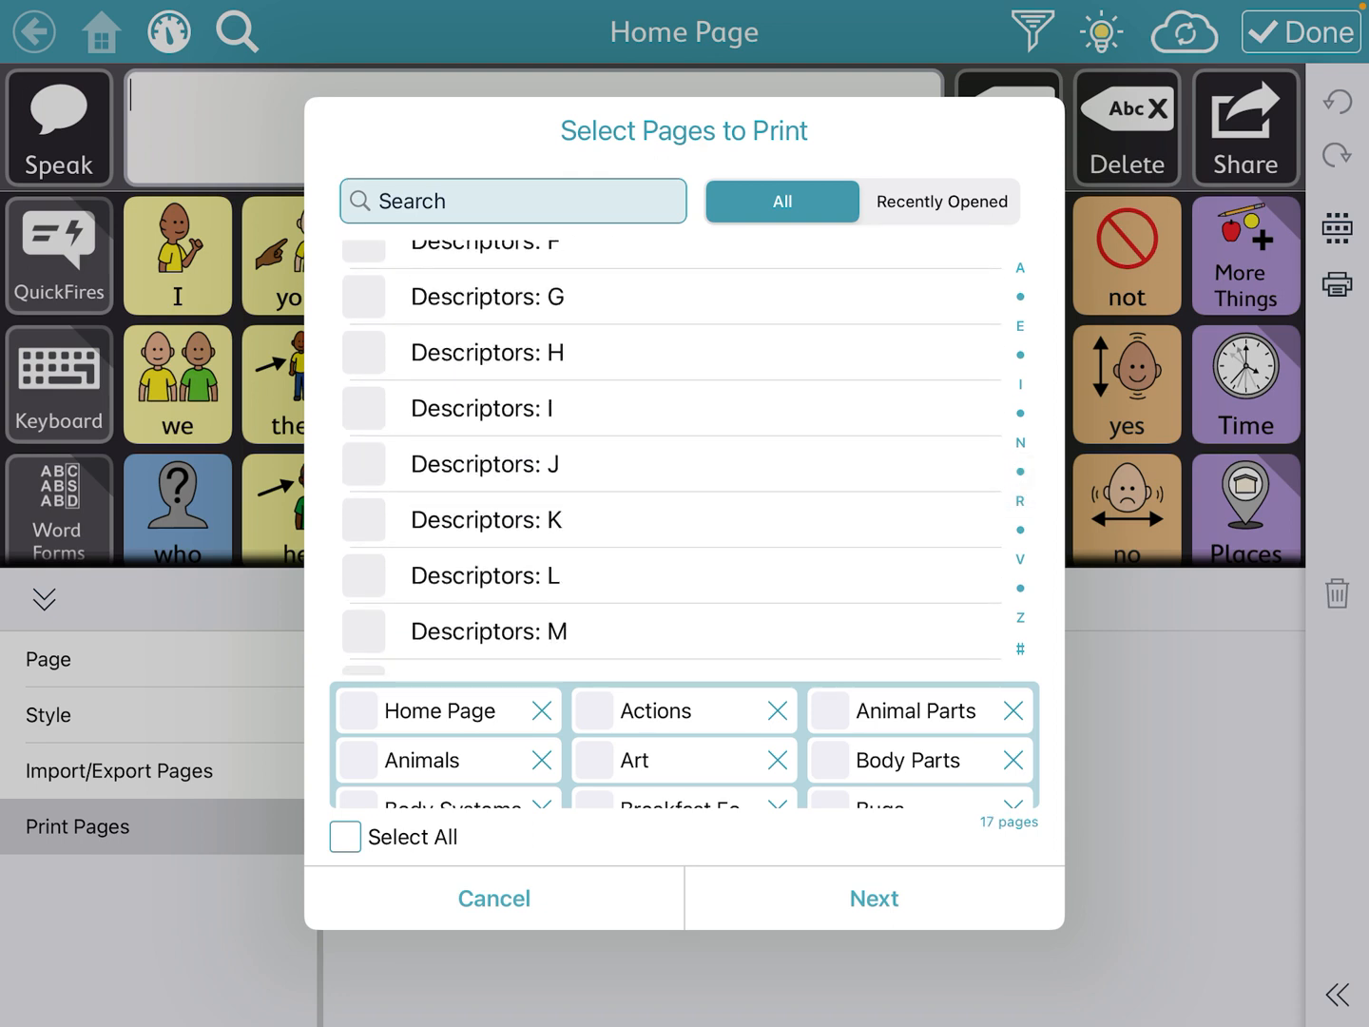
{"action": "scroll", "scroll_direction": "down", "scroll_amount": 3}
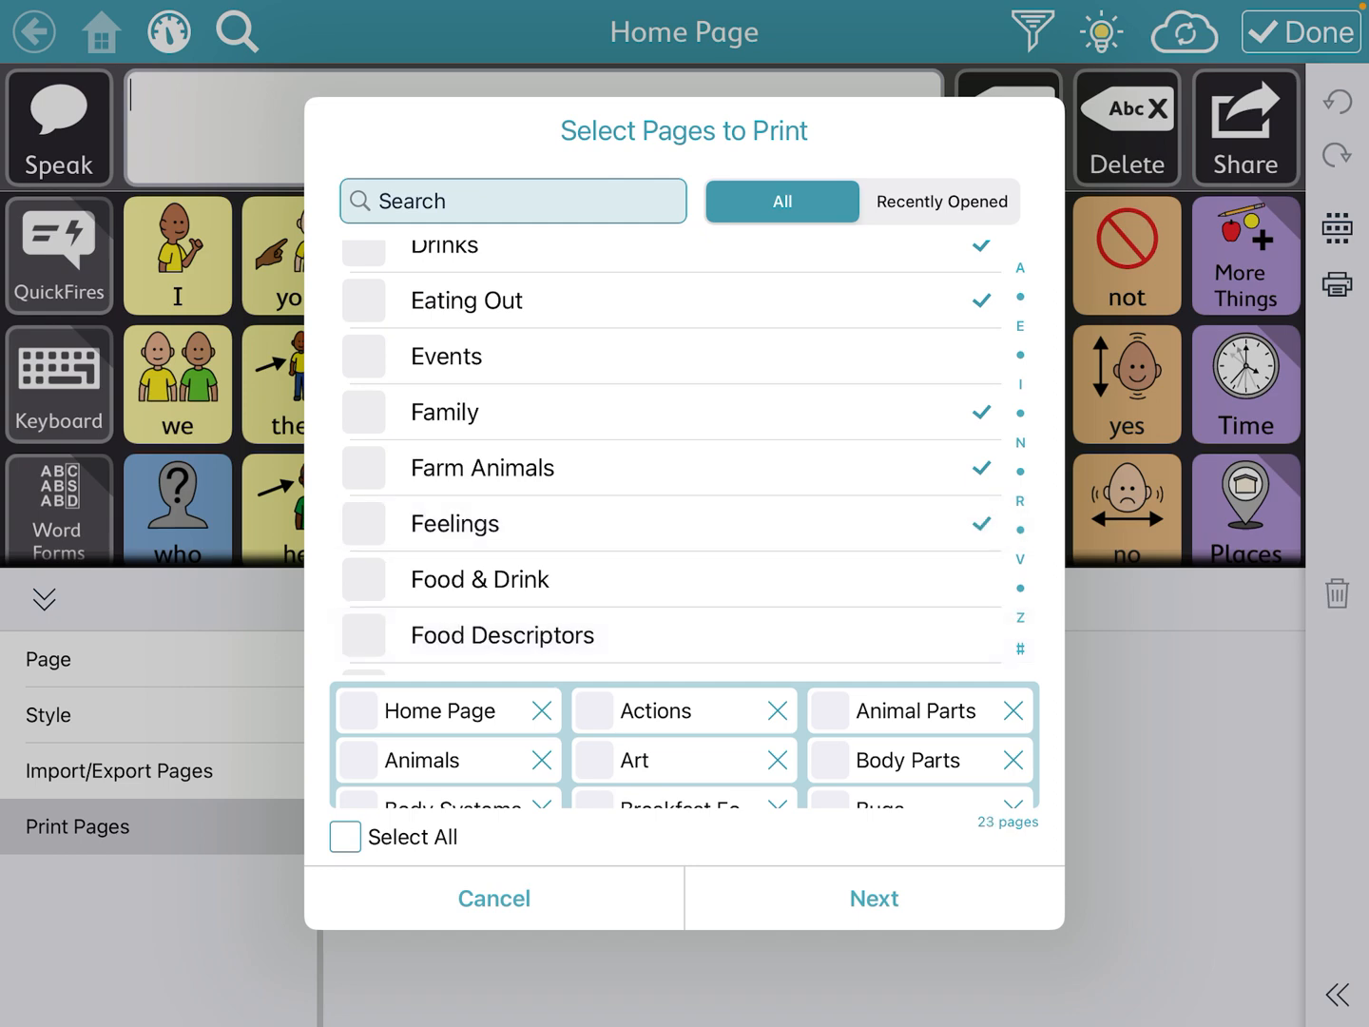
{"action": "scroll", "scroll_direction": "down", "scroll_amount": 3}
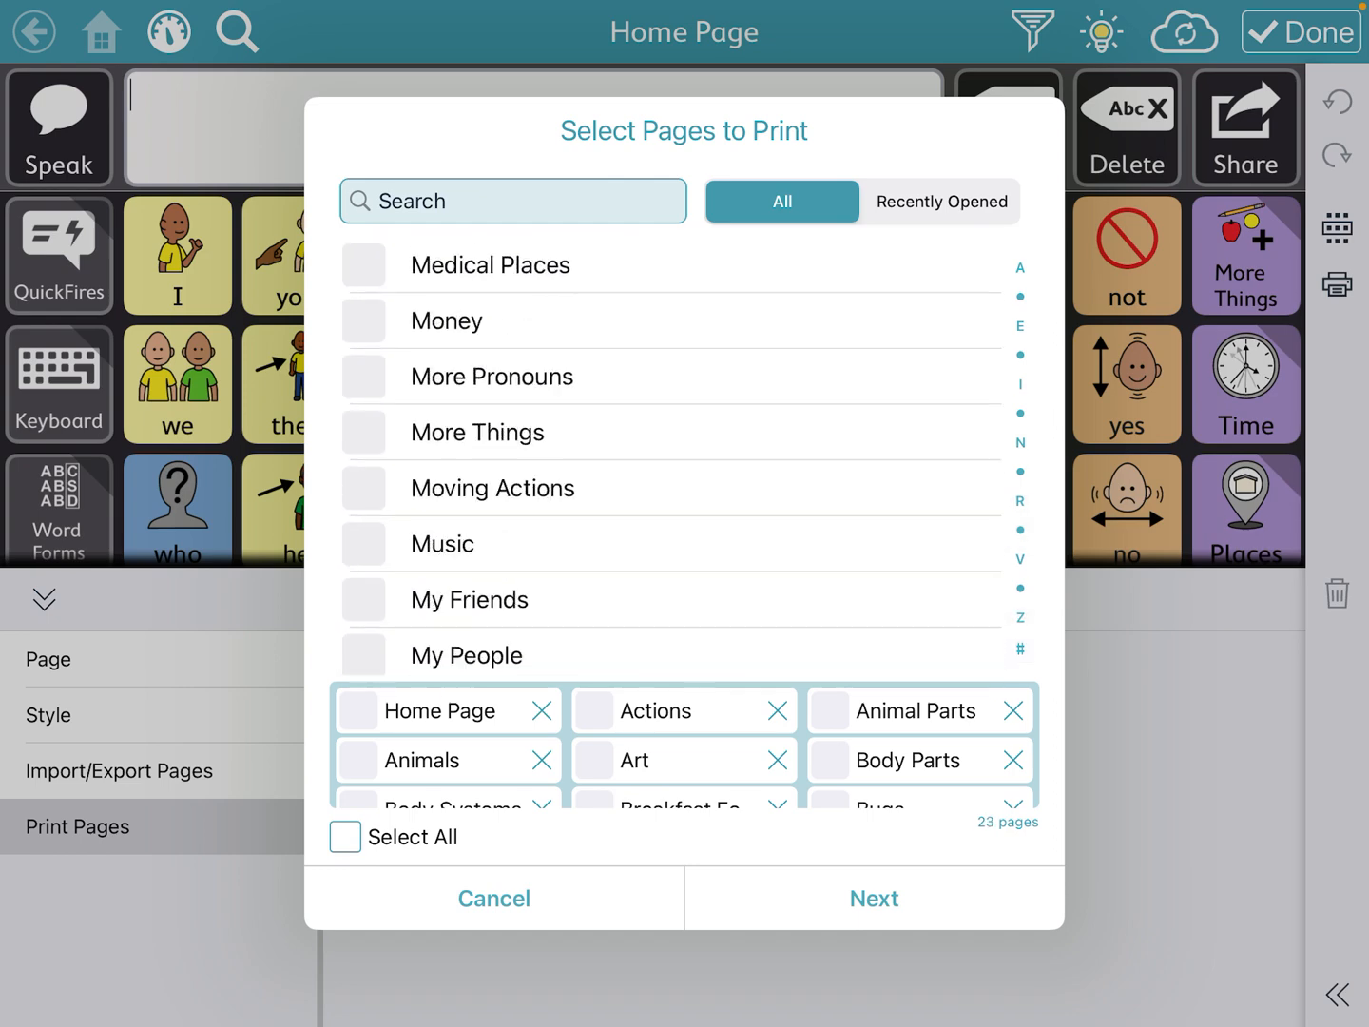
{"action": "scroll", "scroll_direction": "down", "scroll_amount": 3}
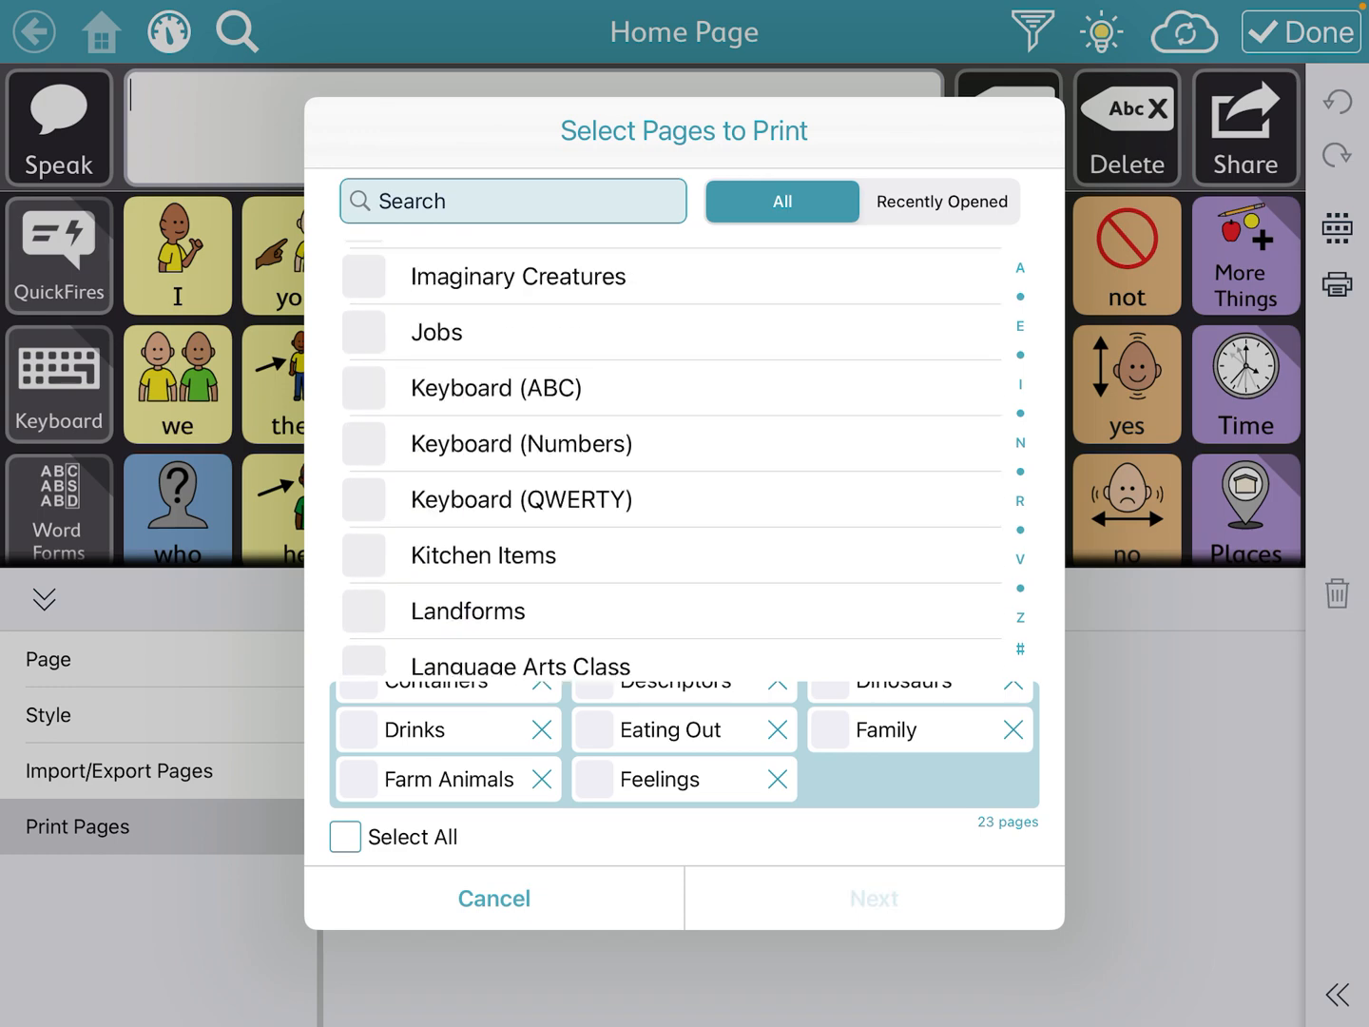
{"action": "left_click", "coordinate": [873, 898]}
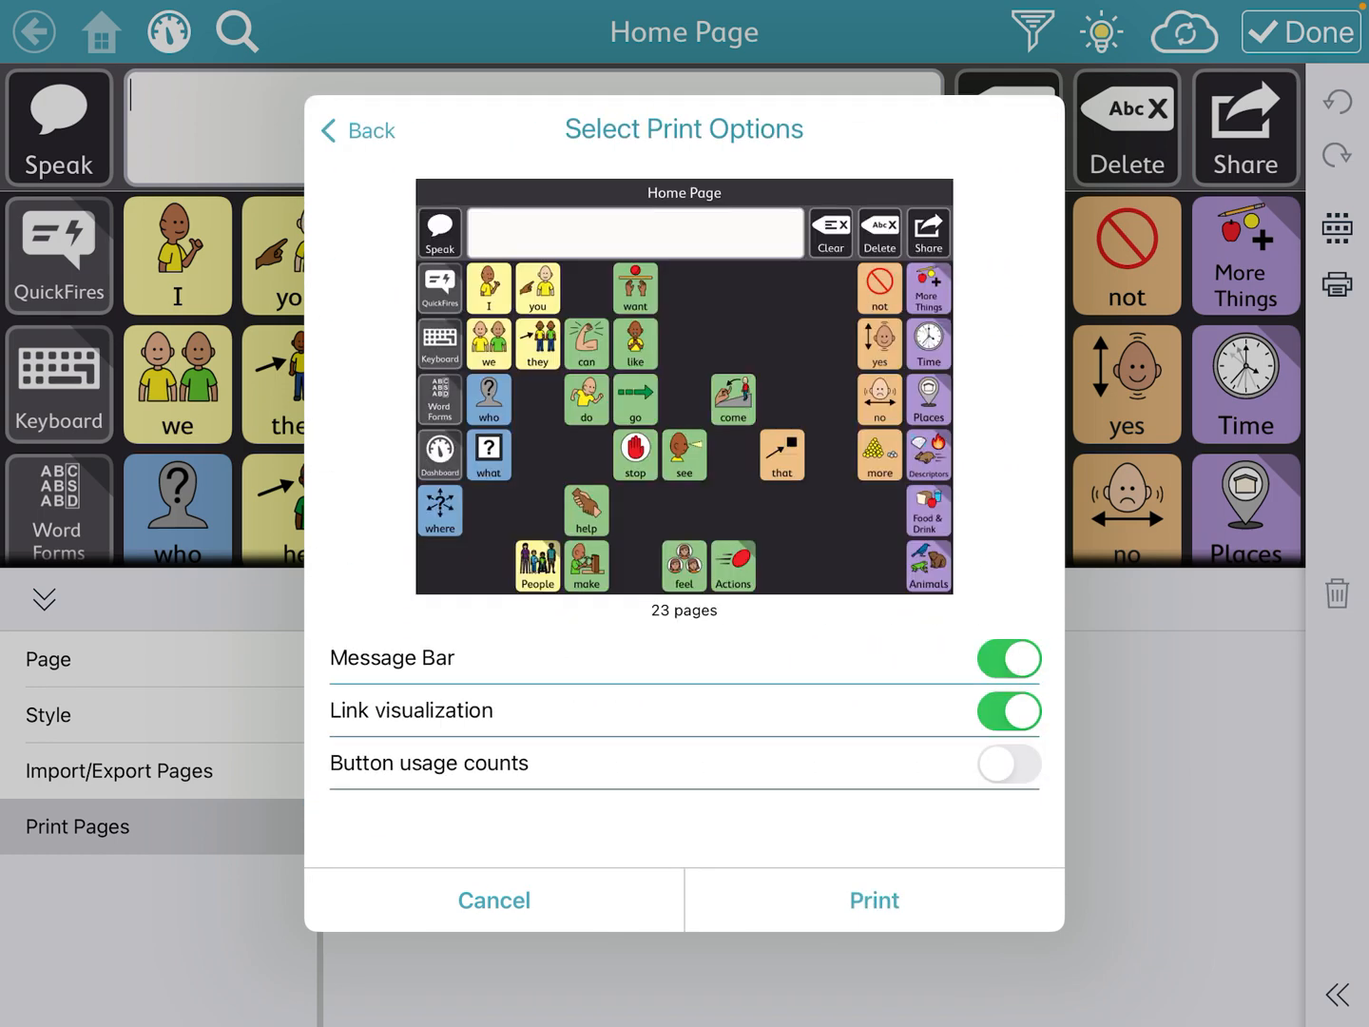